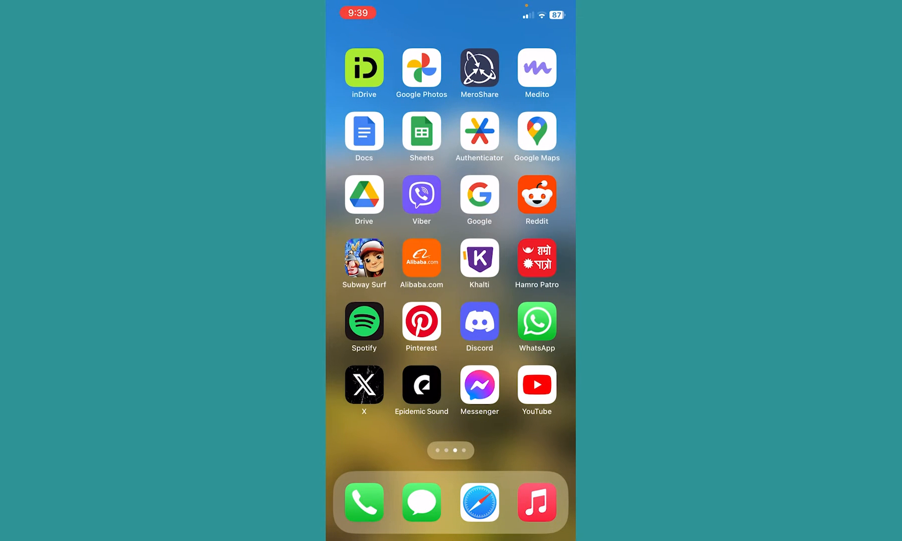
- Swipe to the last home screen page showing the Facebook icon
{"action": "scroll", "scroll_direction": "left", "scroll_amount": 3}
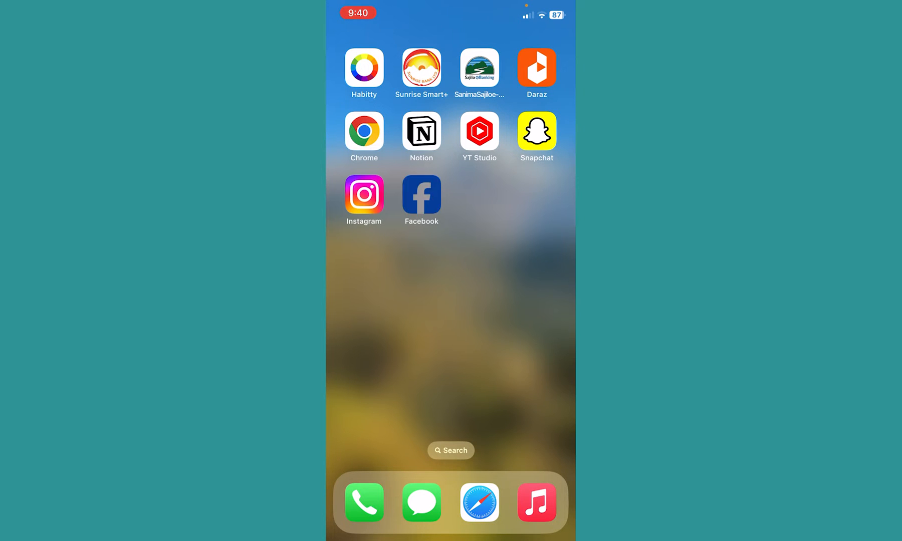
- Launch Facebook and switch to your profile page from the bottom tab bar
{"action": "left_click", "coordinate": [420, 194]}
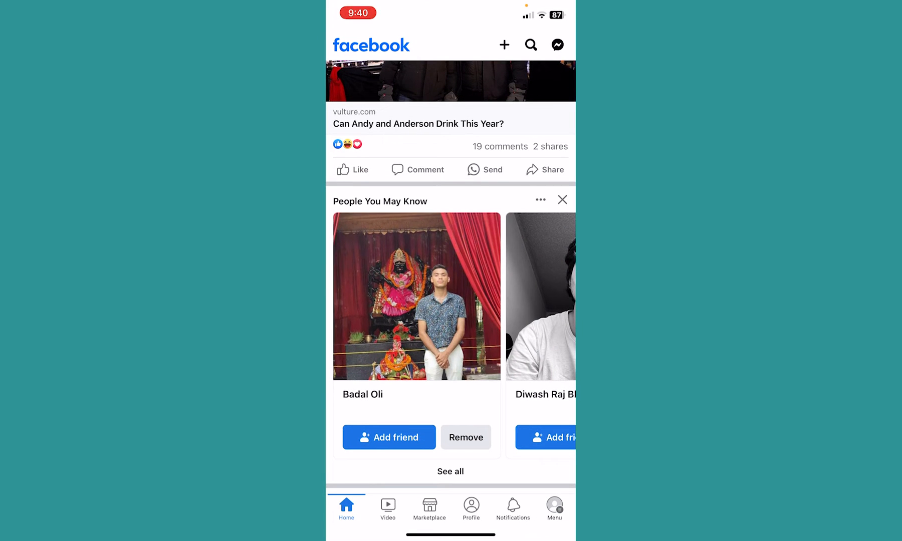
{"action": "left_click", "coordinate": [470, 509]}
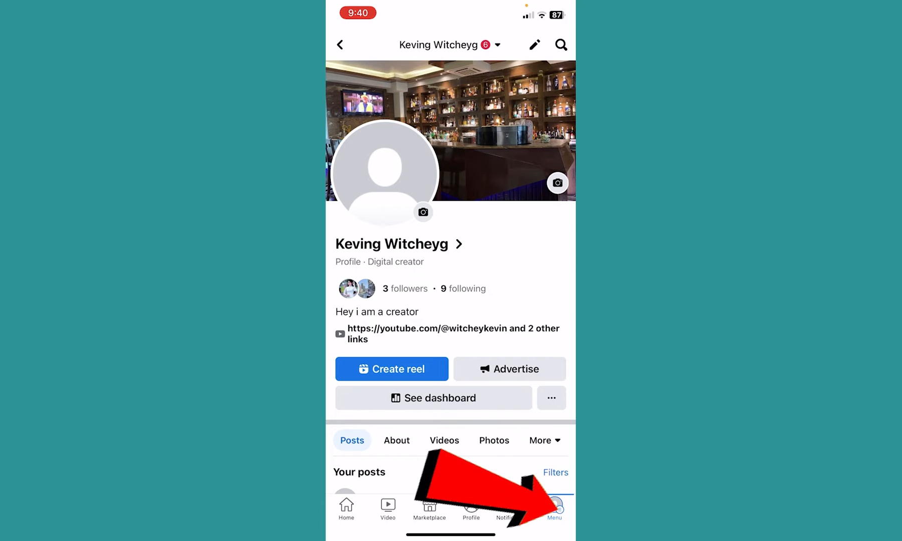
{"action": "left_click", "coordinate": [553, 508]}
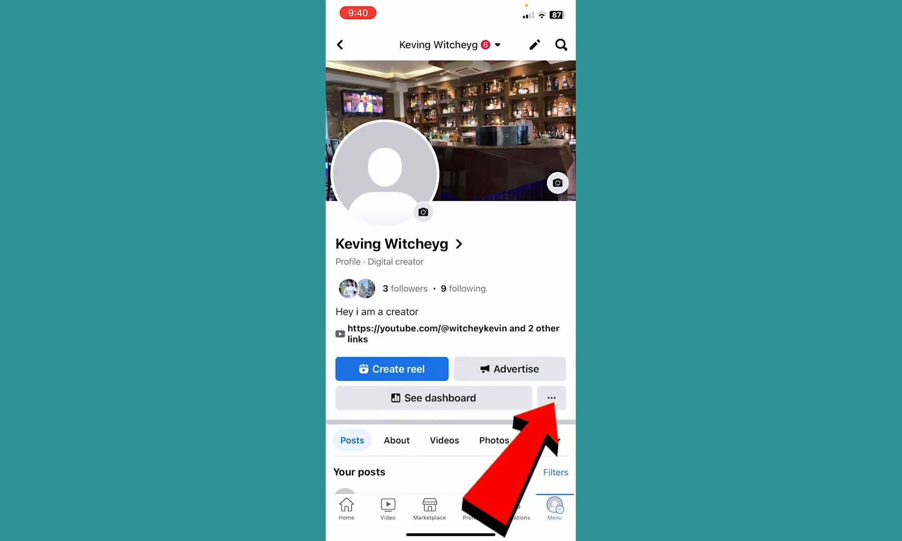
- View profile settings with Turn off professional mode, then return to the scrolled home feed
{"action": "left_click", "coordinate": [550, 397]}
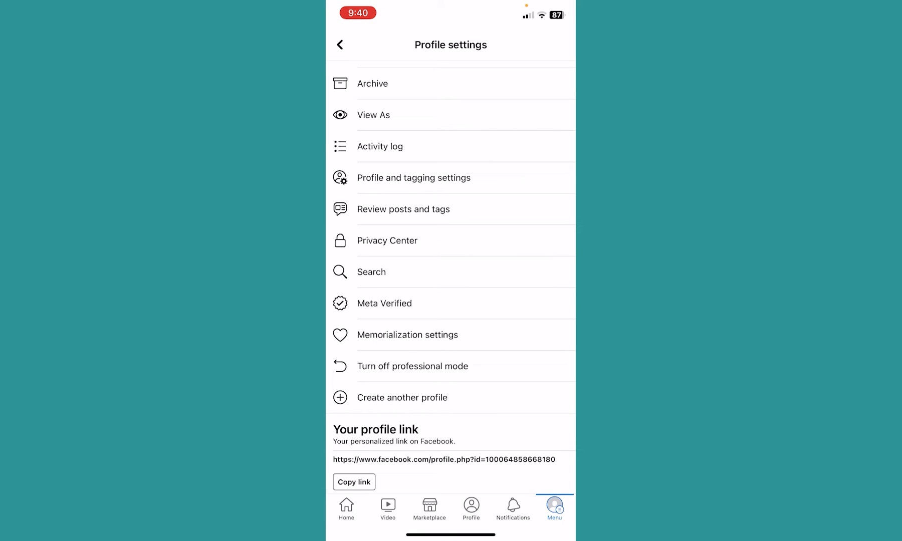
{"action": "left_click", "coordinate": [340, 44]}
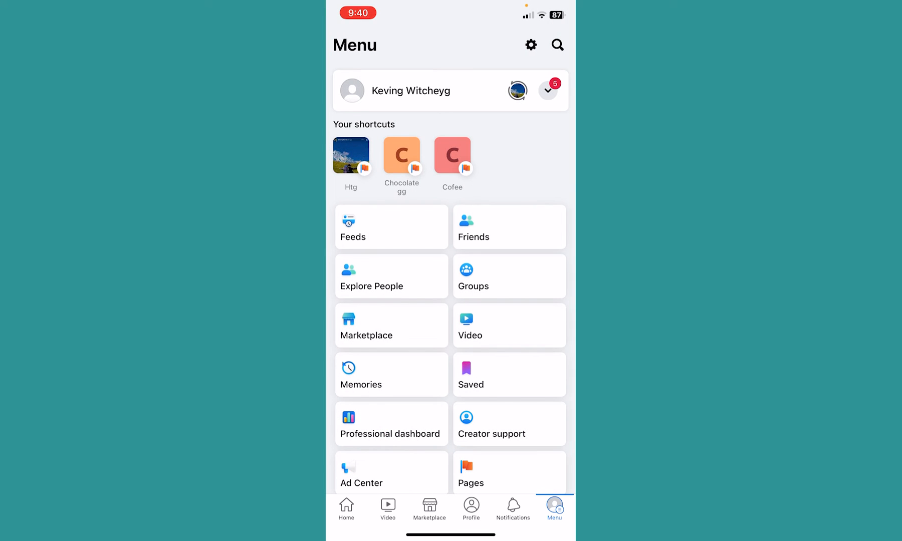
{"action": "left_click", "coordinate": [345, 509]}
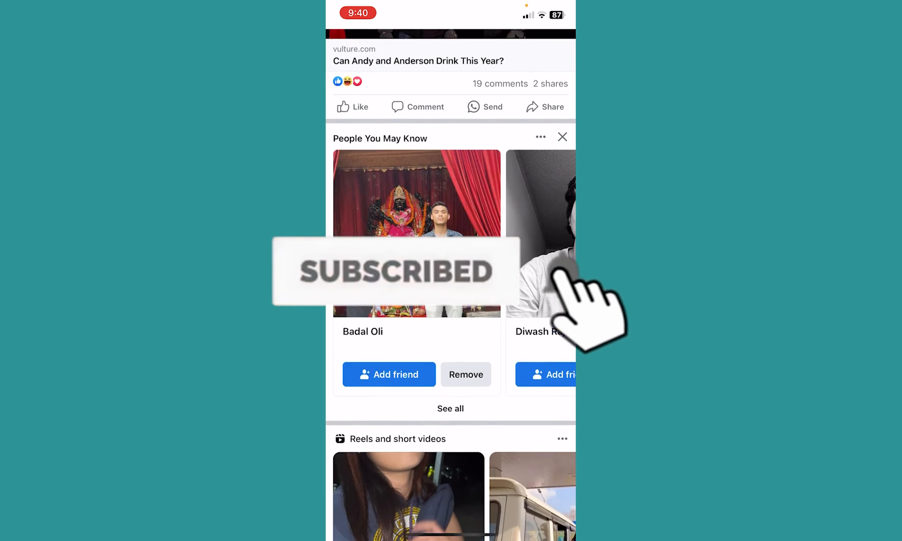
{"action": "scroll", "scroll_direction": "up", "scroll_amount": 3}
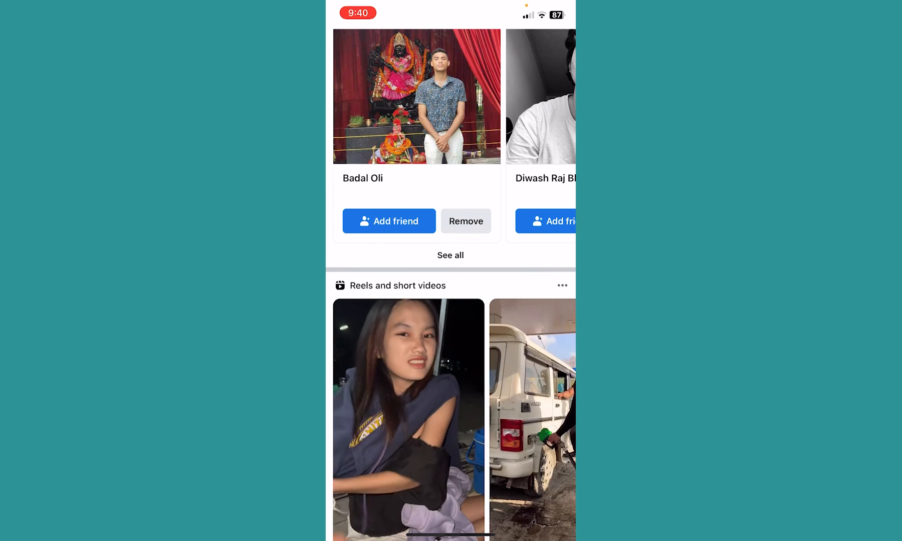